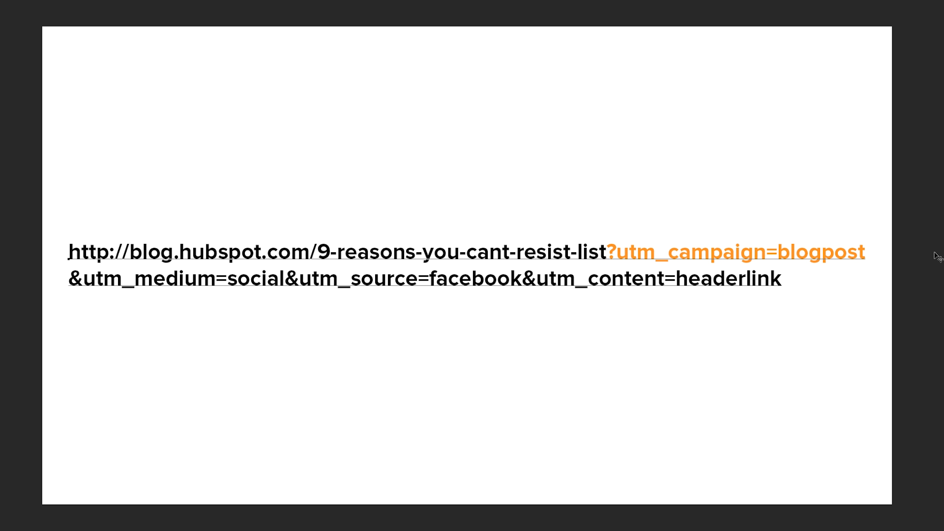
click(820, 252)
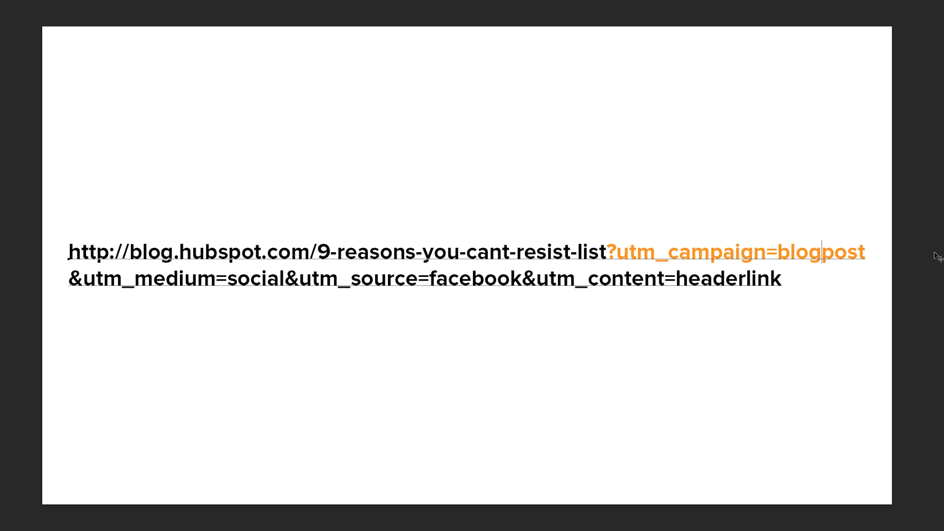